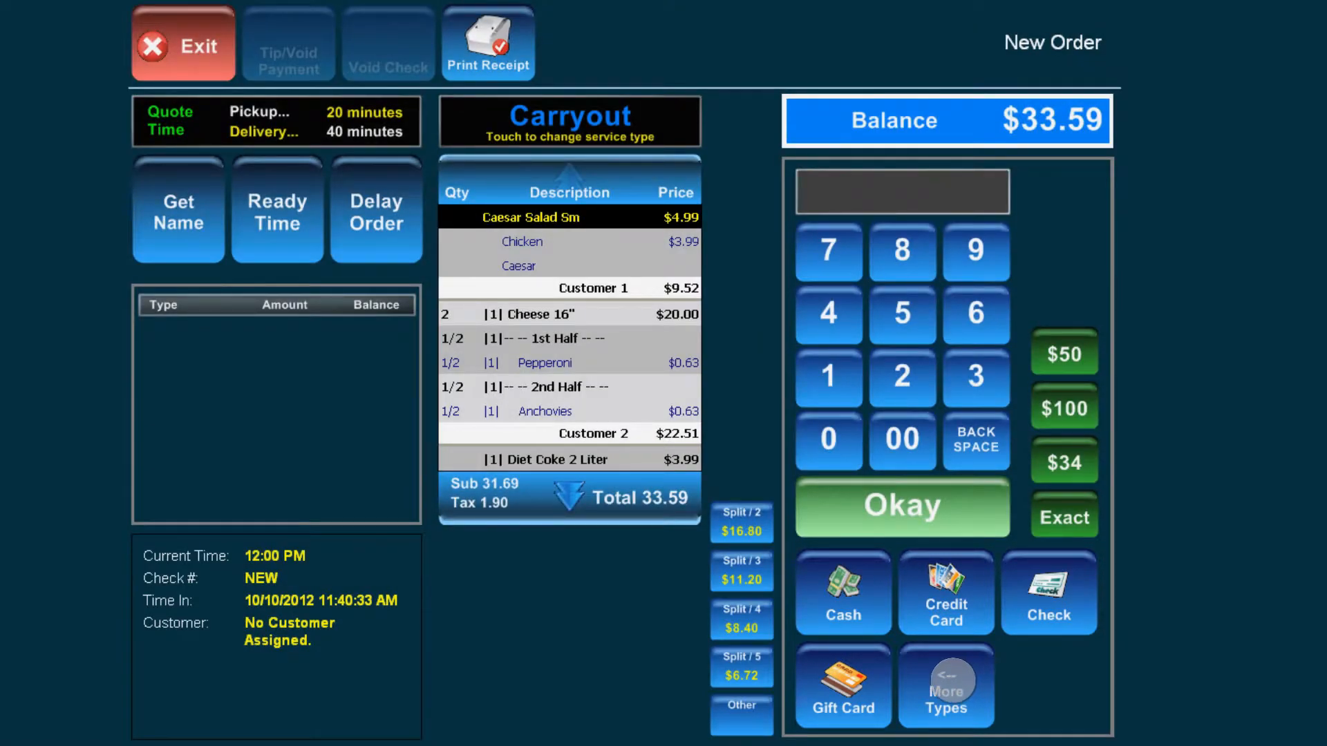
Show the additional payment types, then hide them again
click(945, 685)
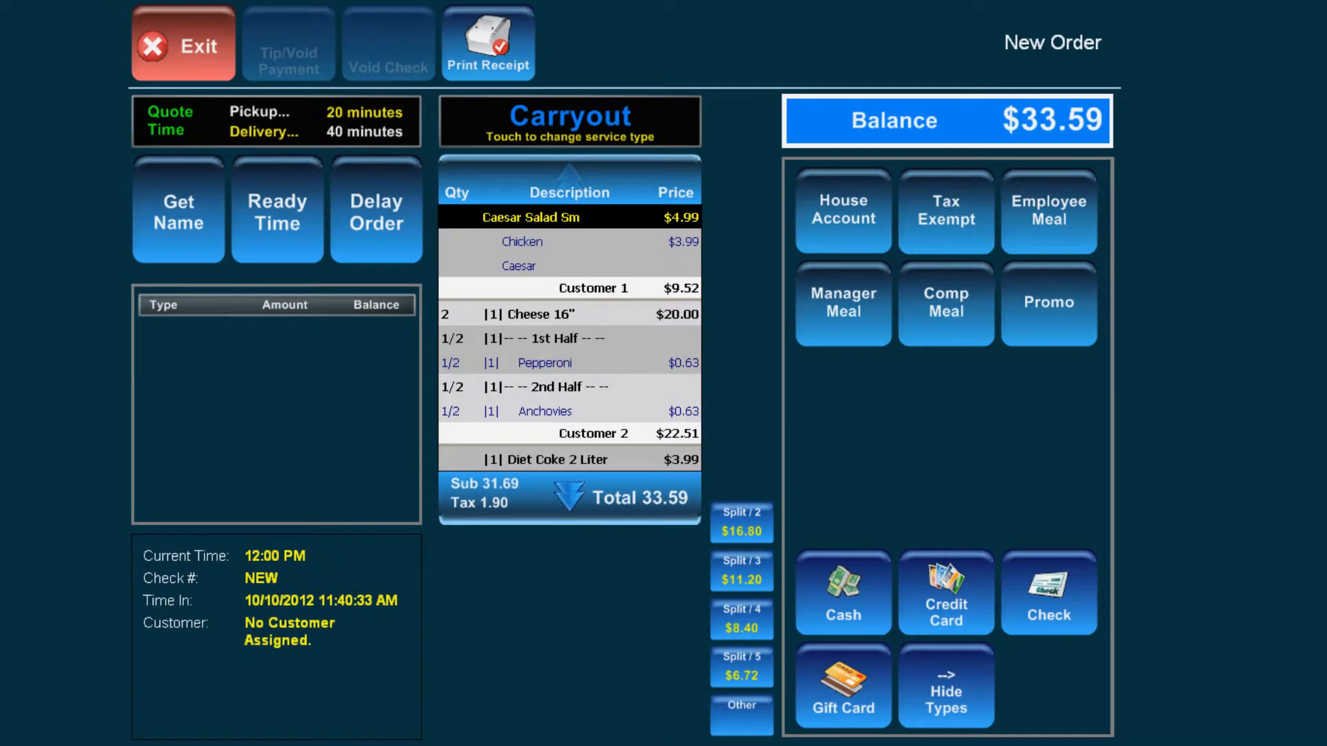
click(842, 592)
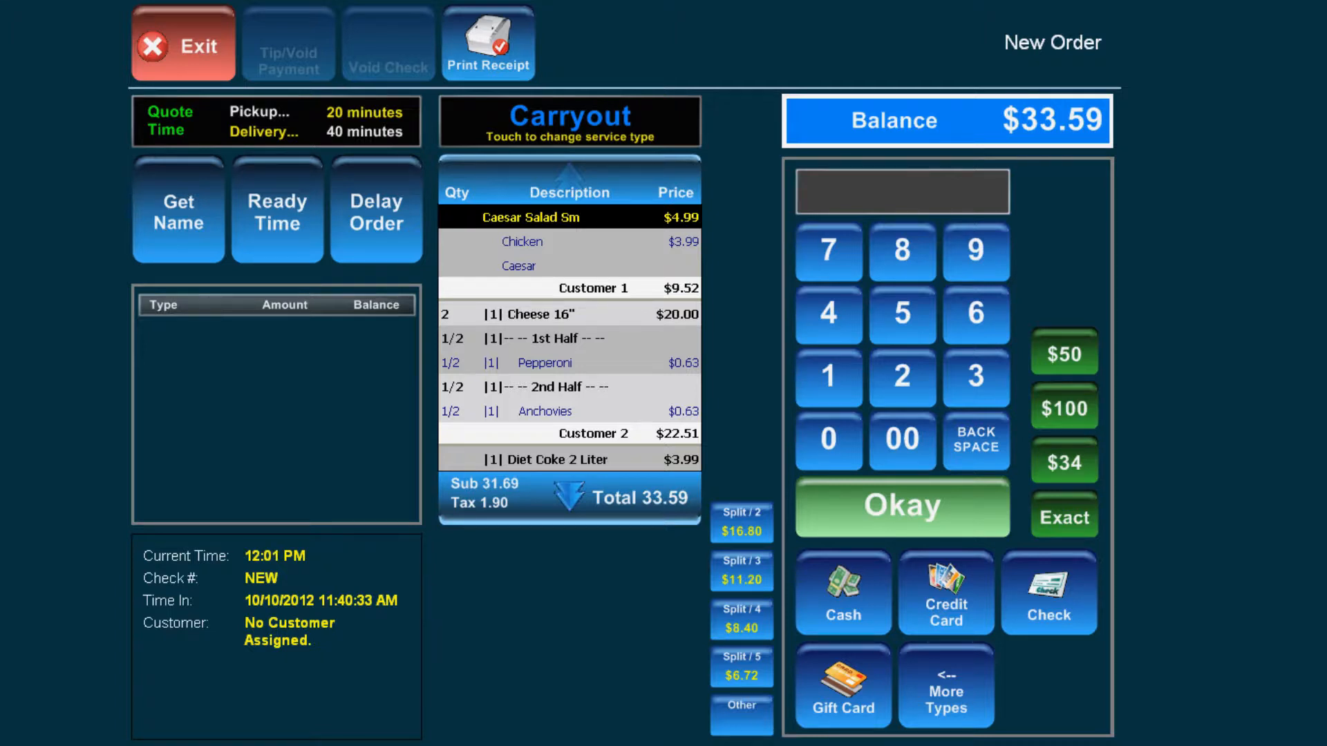
Set the carryout order's ready time to 20 minutes and confirm it
click(276, 209)
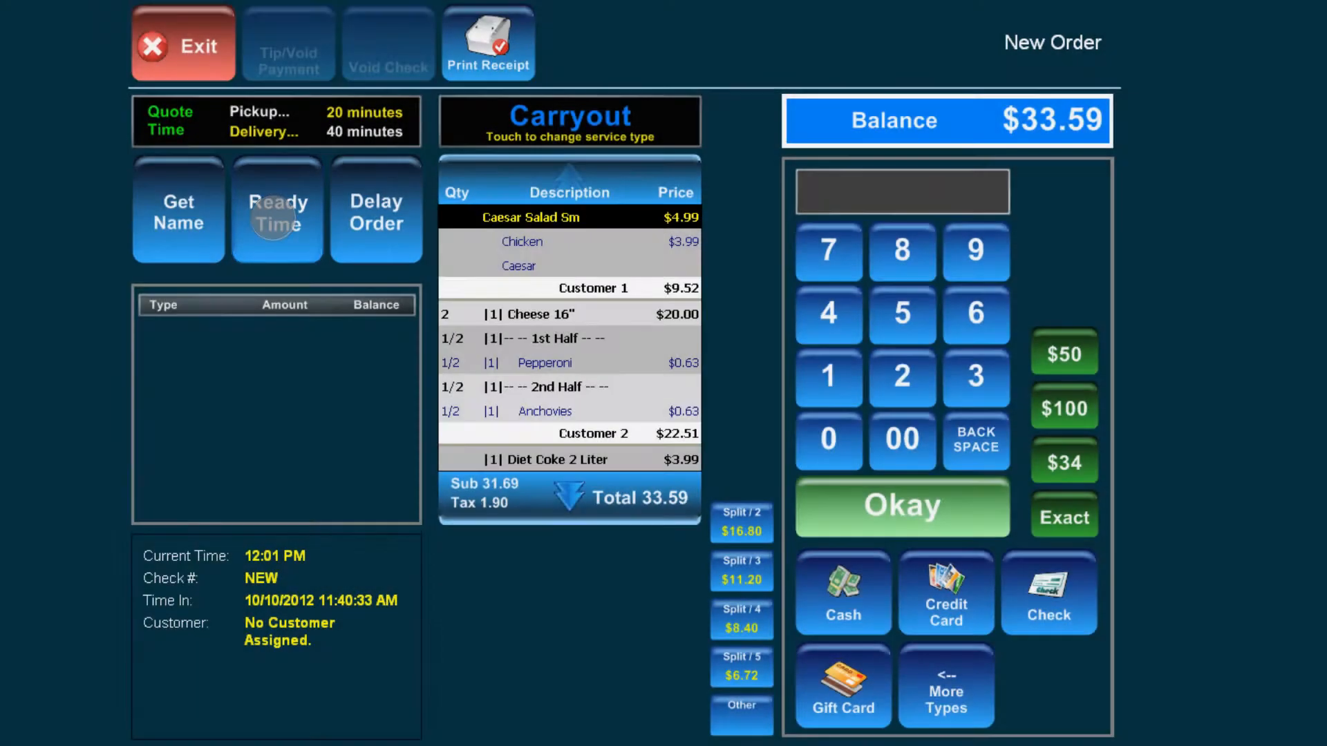
click(276, 210)
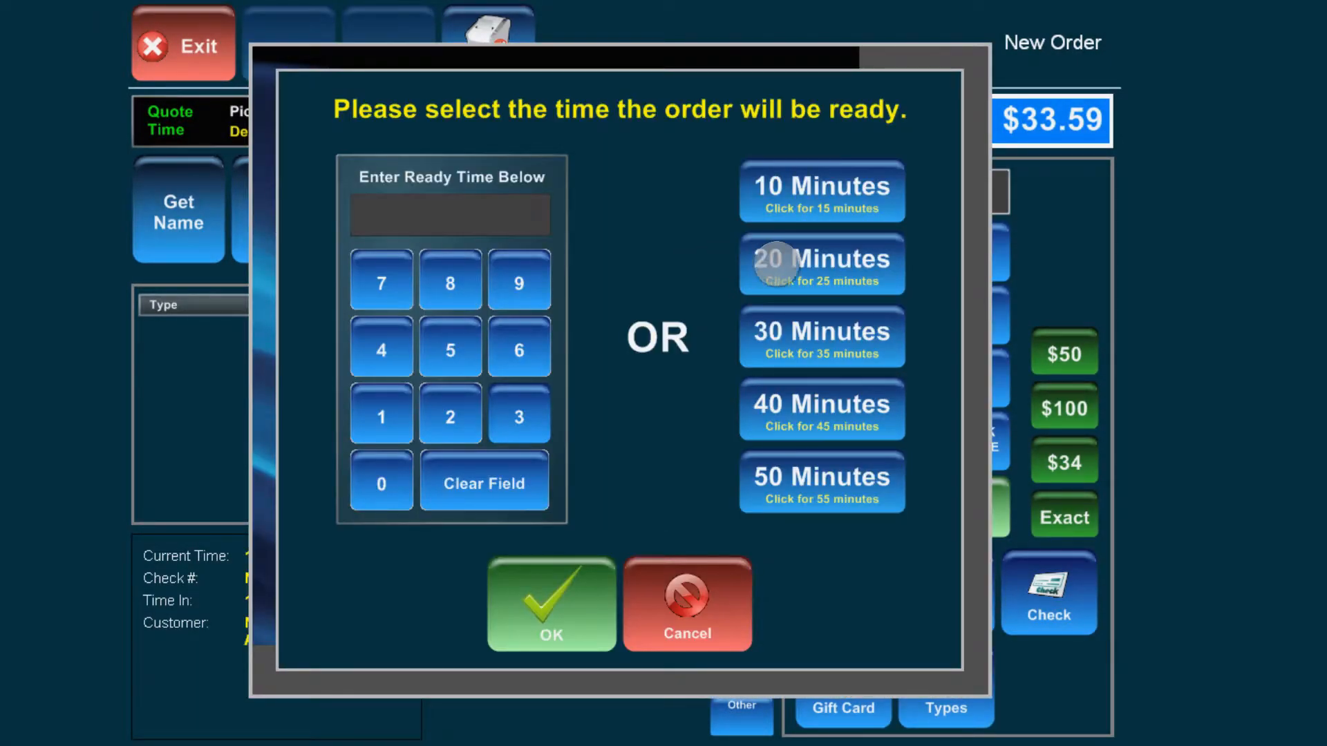
click(819, 263)
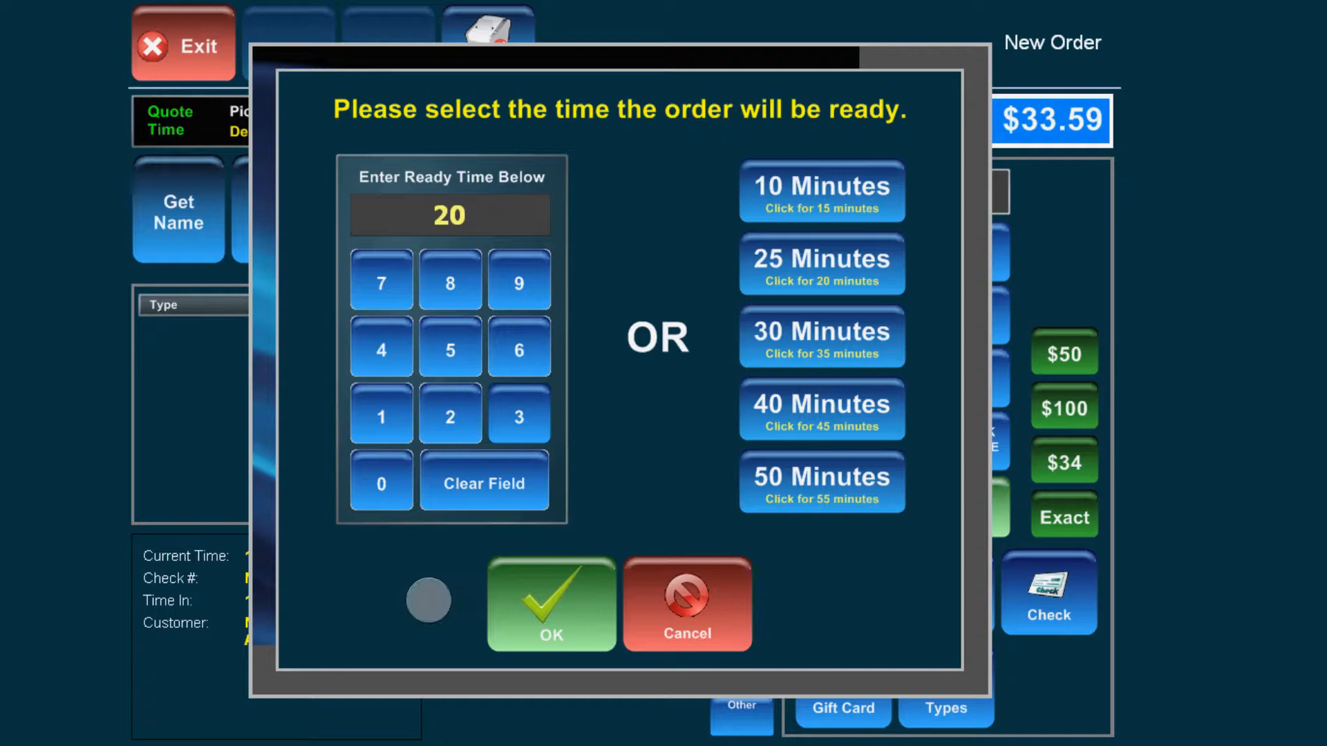
click(550, 603)
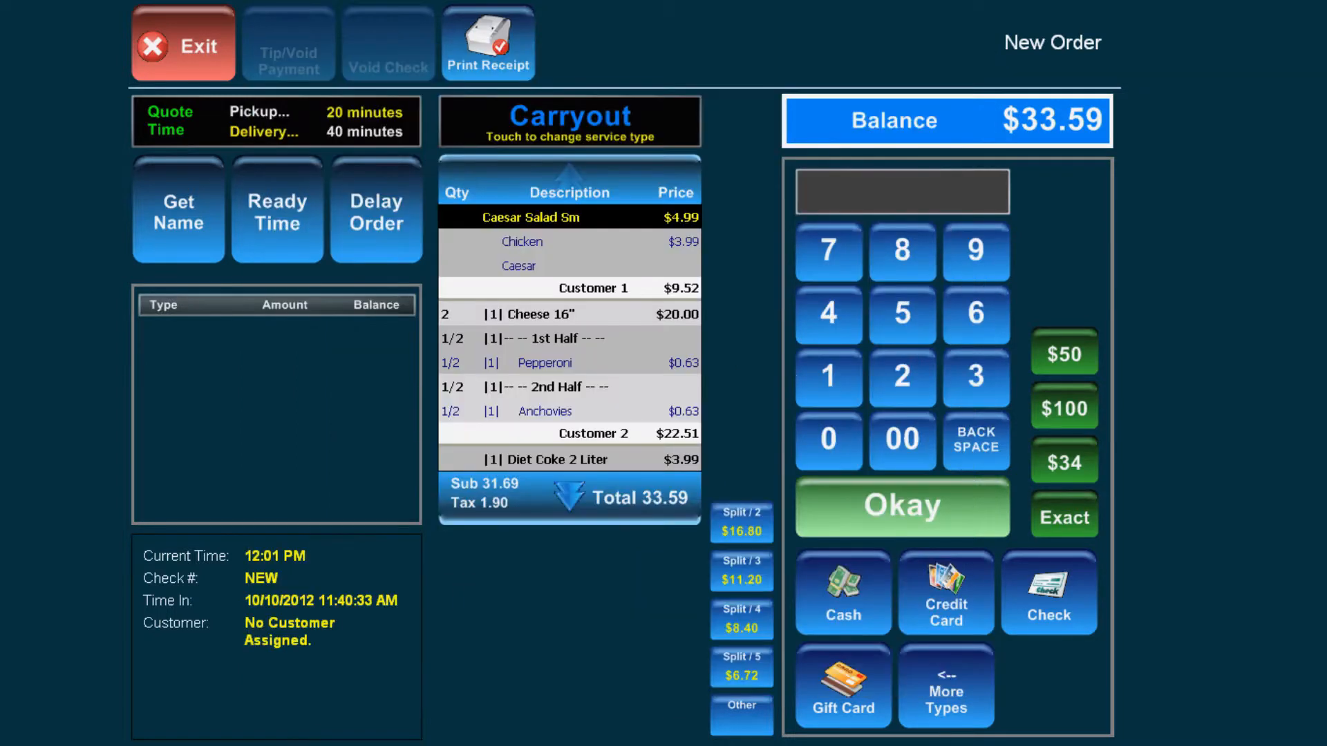
click(375, 211)
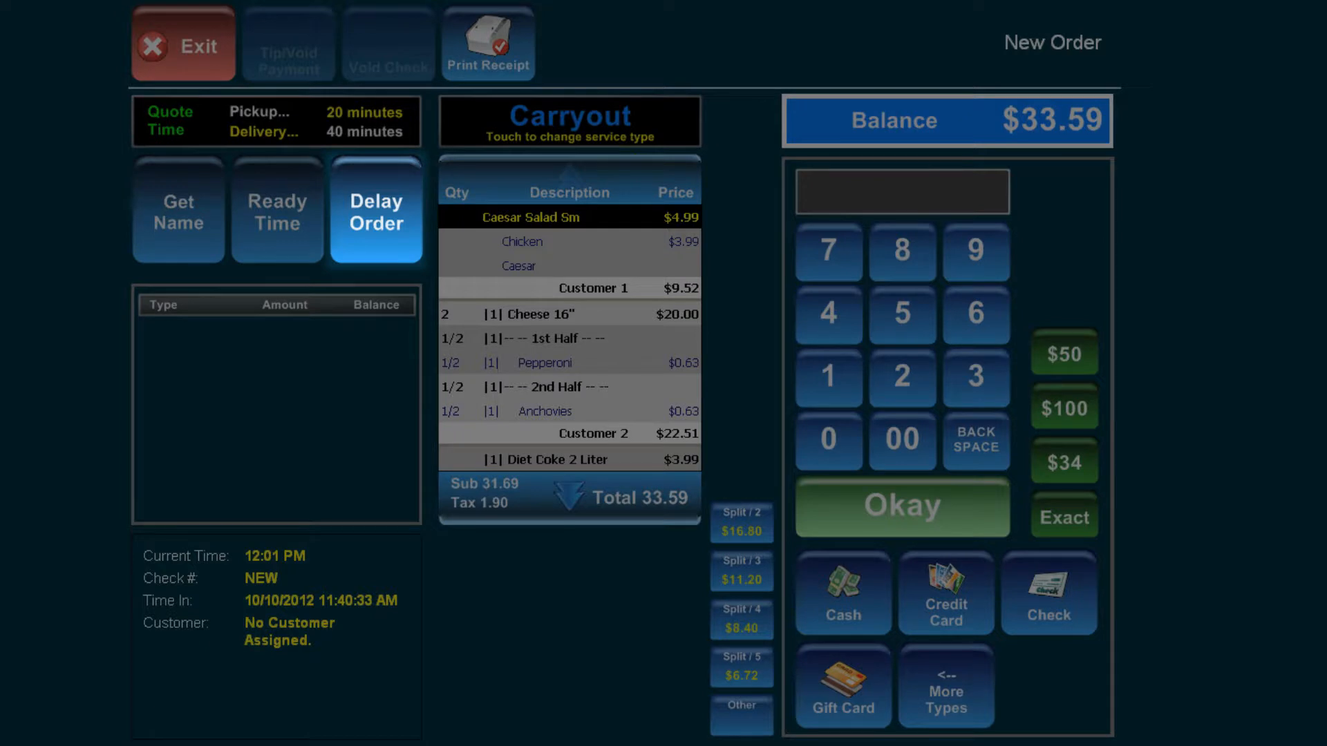
click(375, 208)
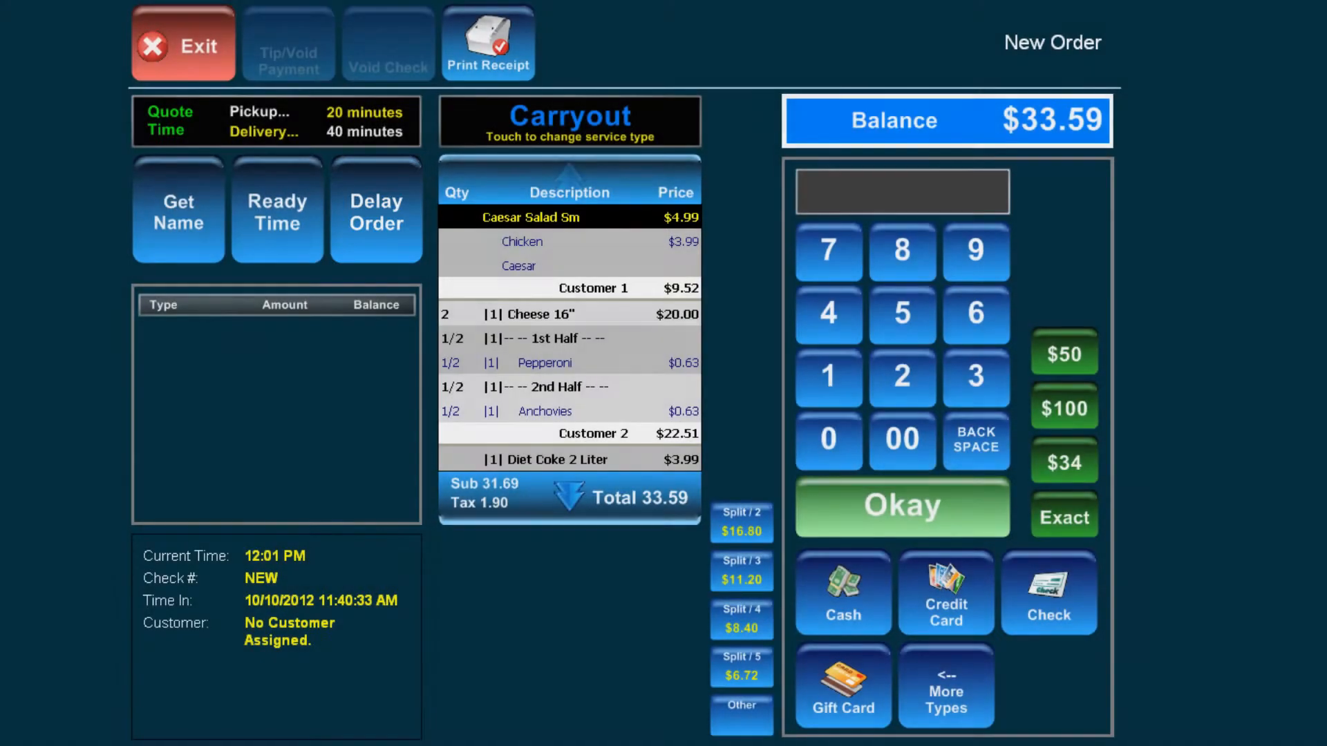
click(178, 210)
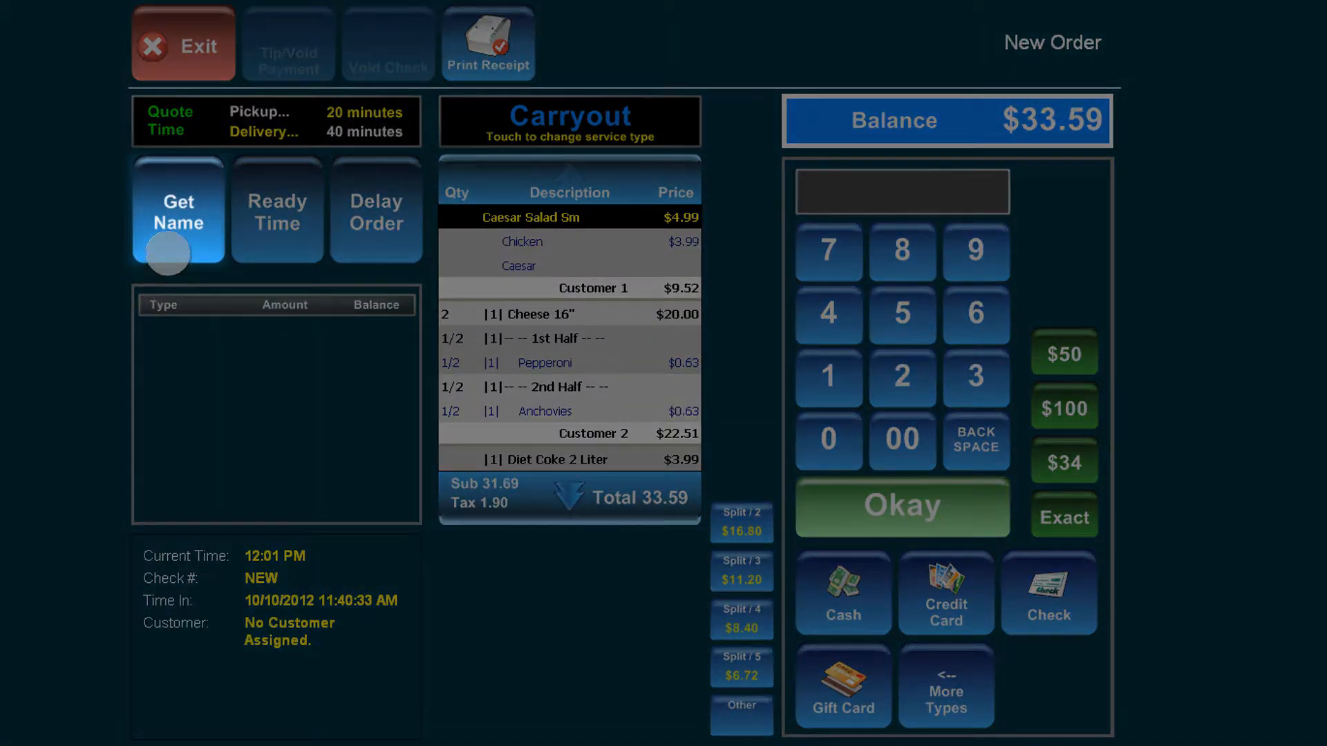
Assign the customer name Tim to the carryout order via Get Name
click(178, 212)
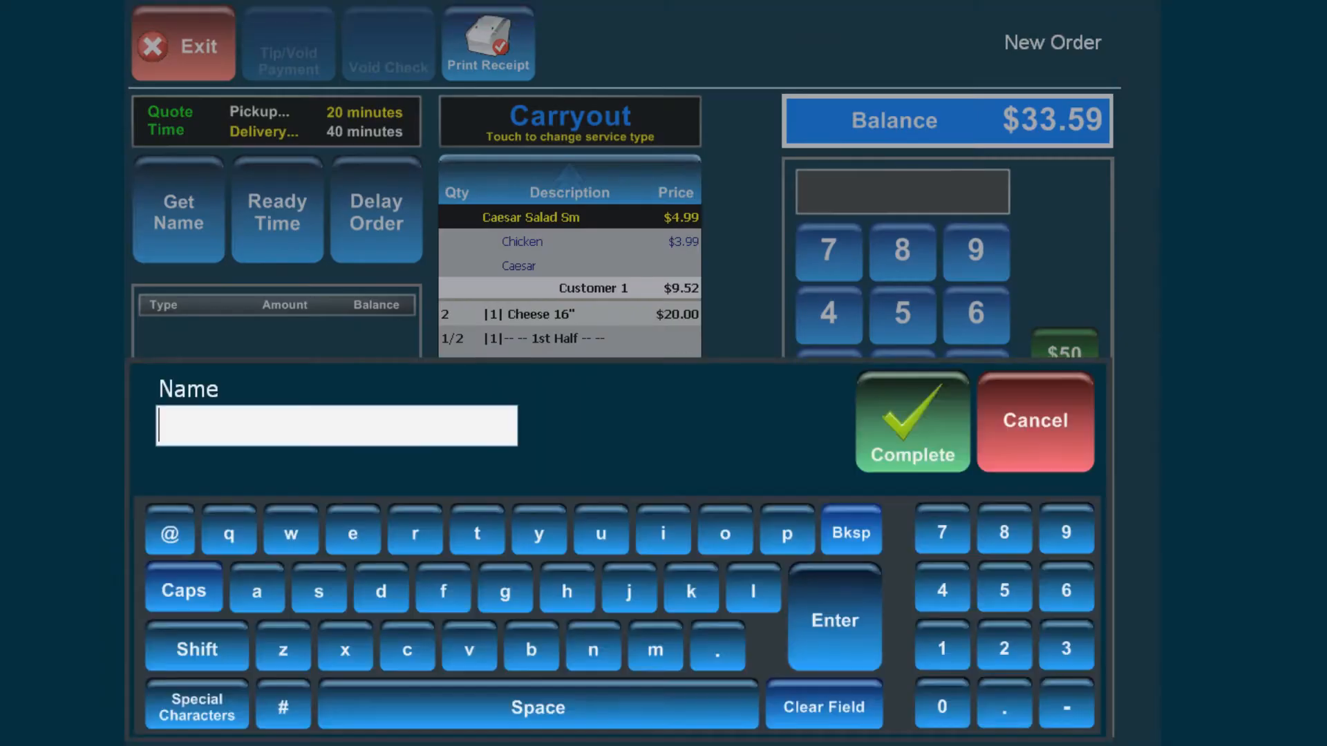
text(Tim)
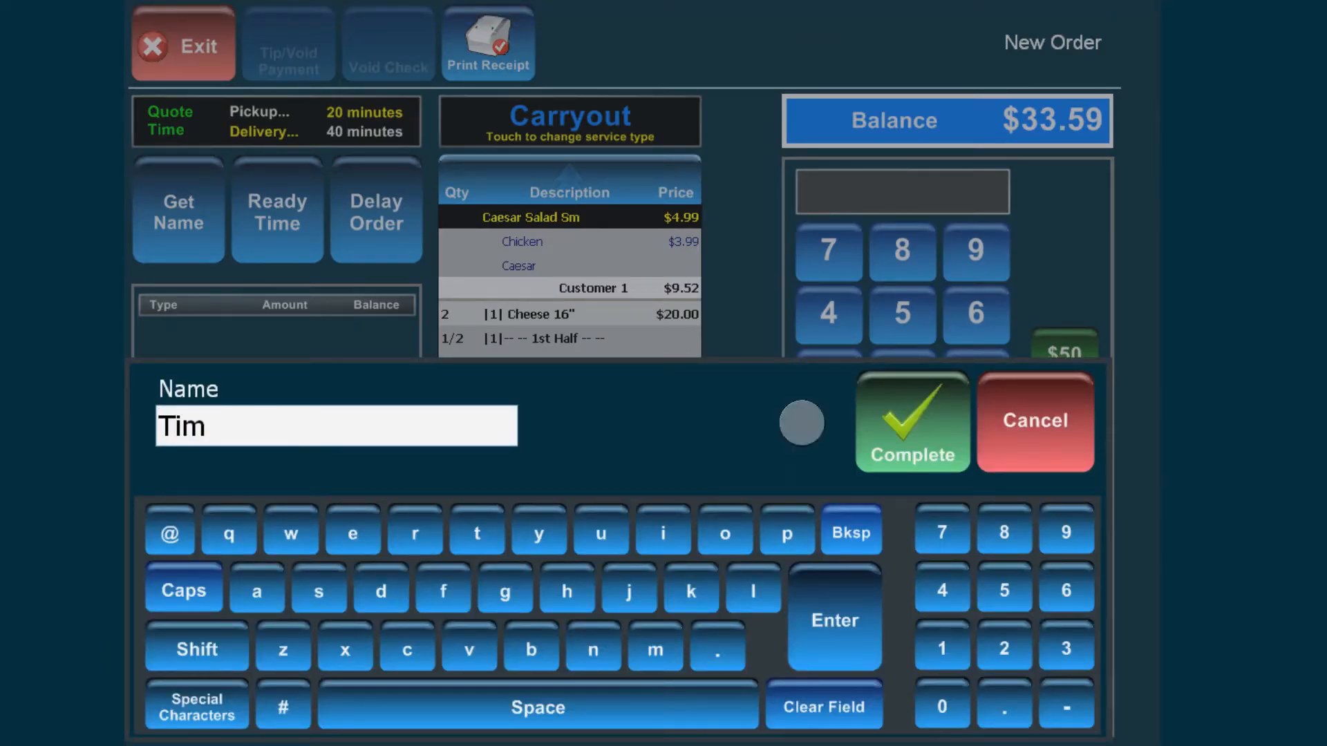
click(910, 421)
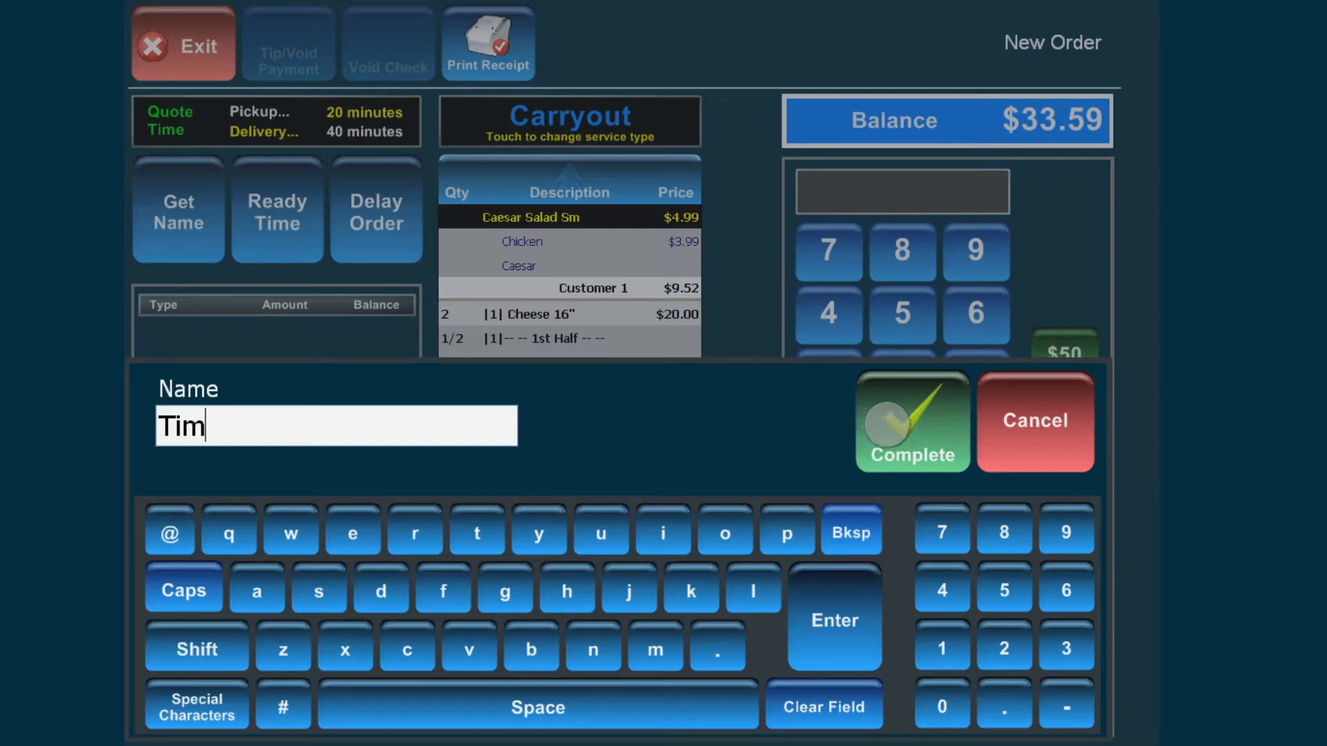
click(910, 421)
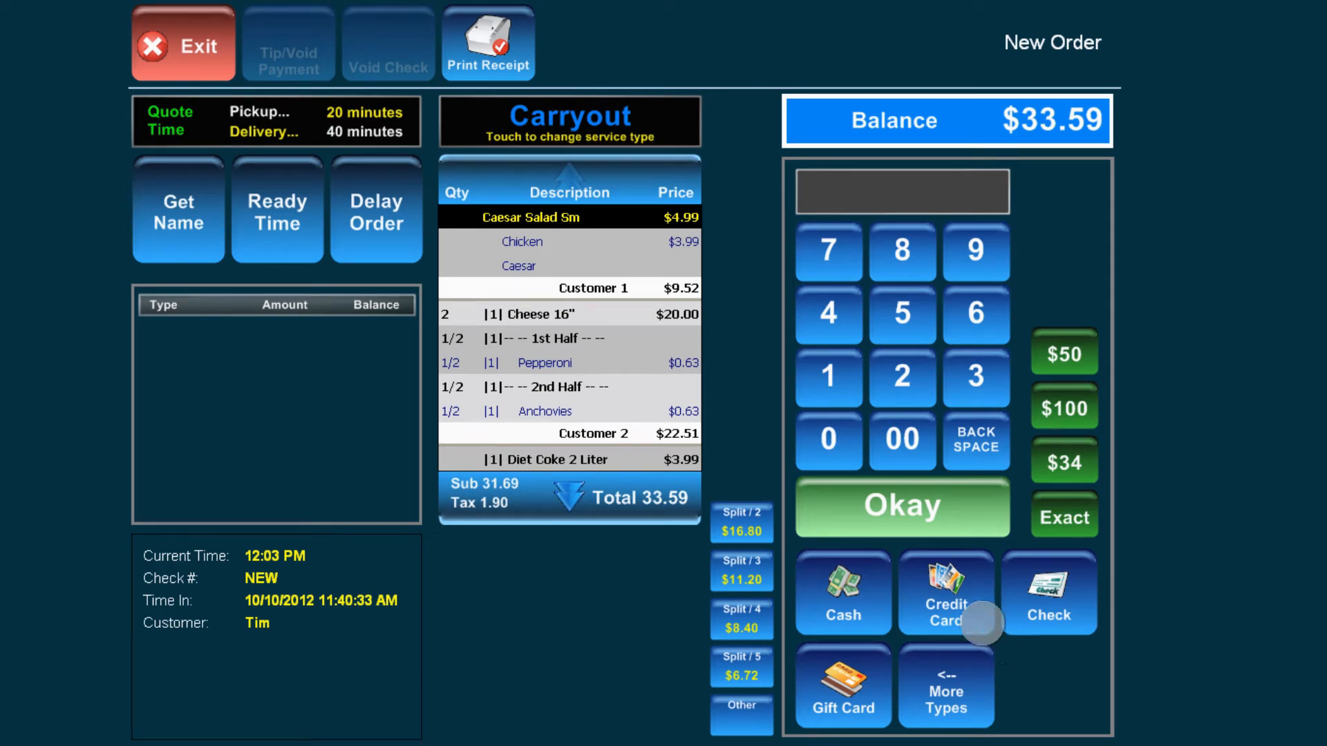
Tender the full $33.59 by credit card and reach Change Due with tip/void options
click(945, 593)
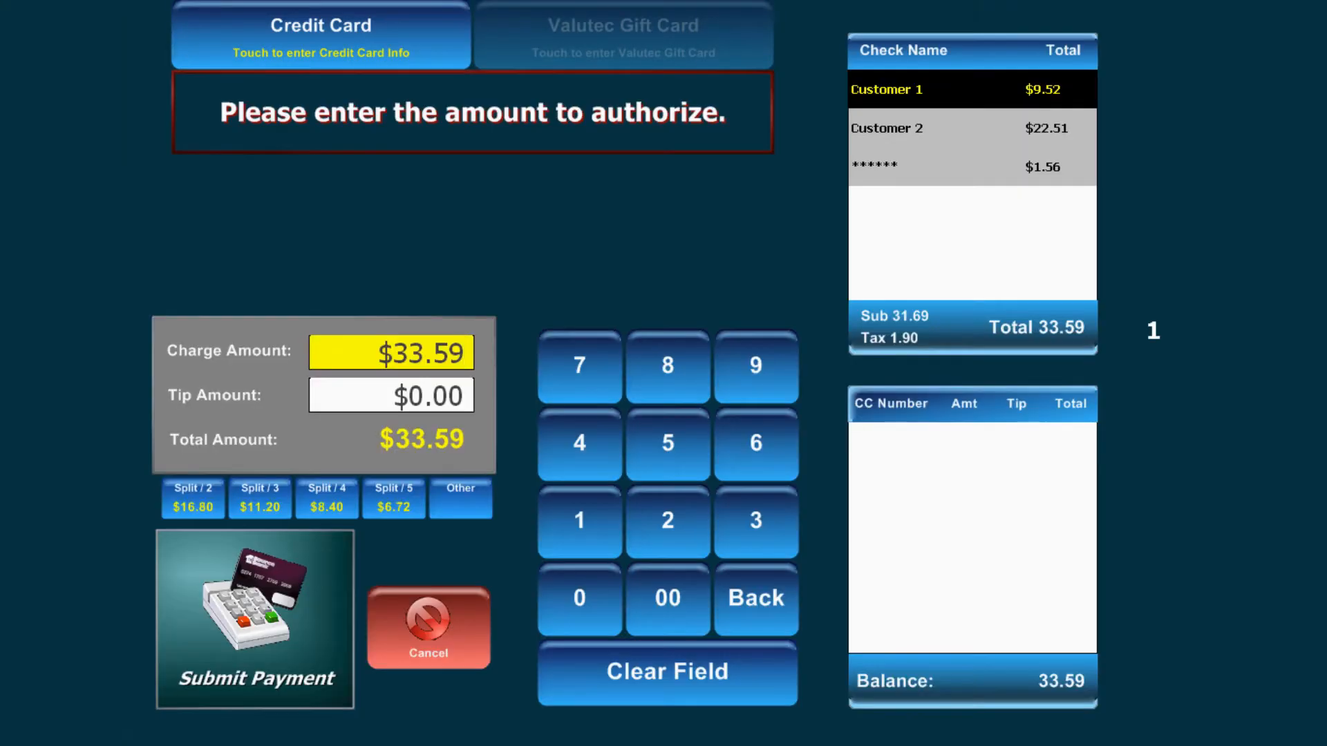
click(391, 394)
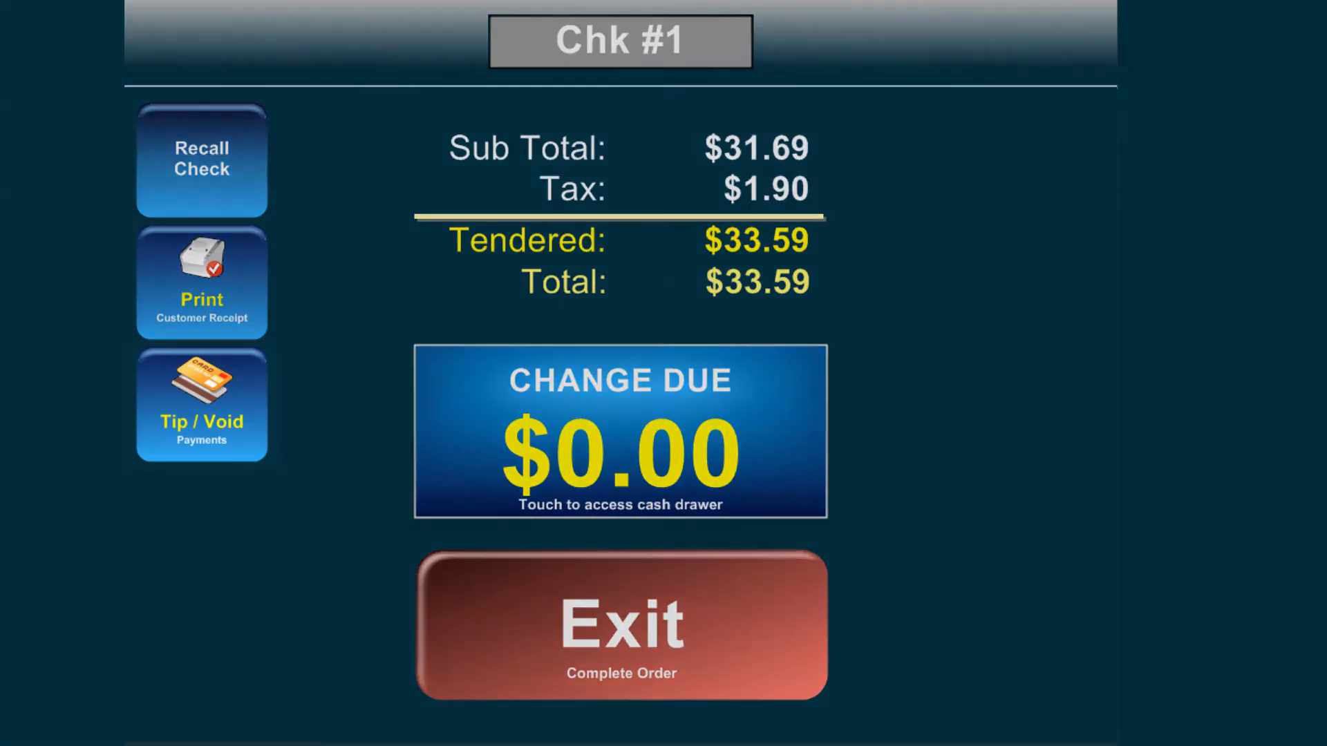
click(200, 405)
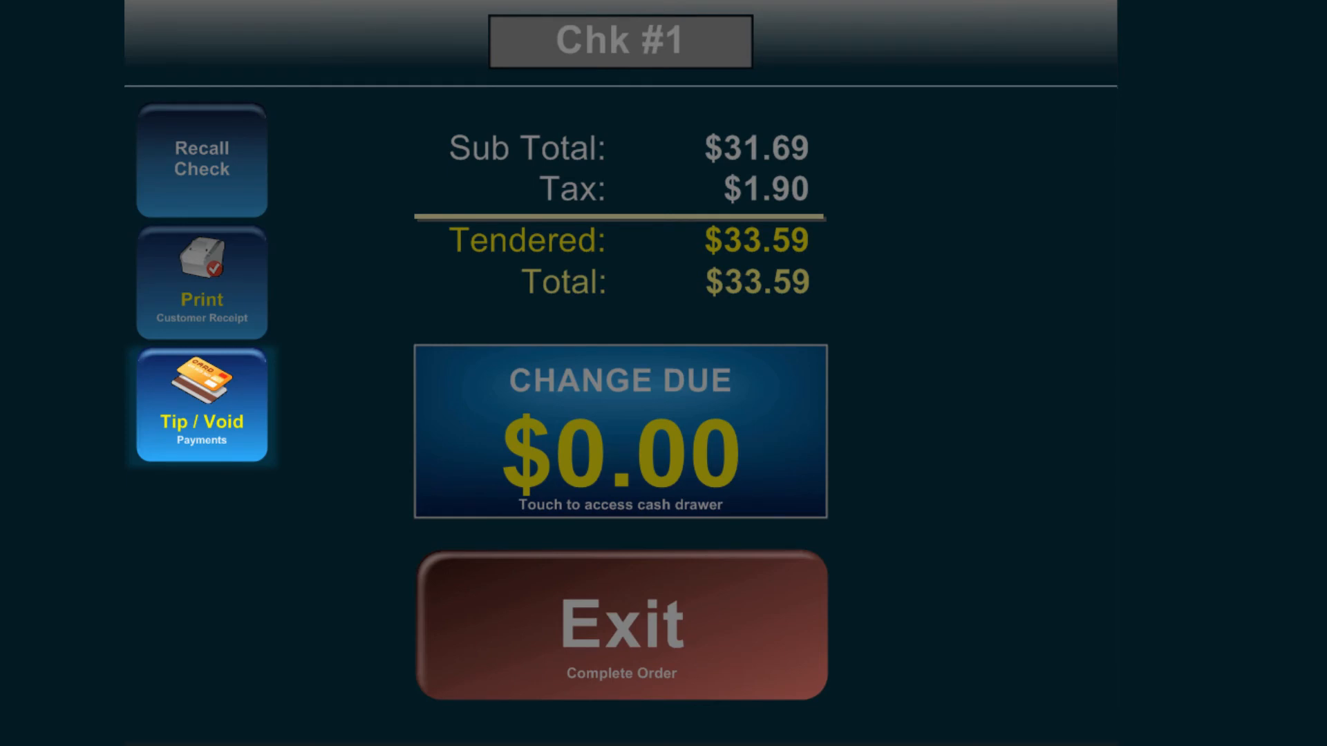